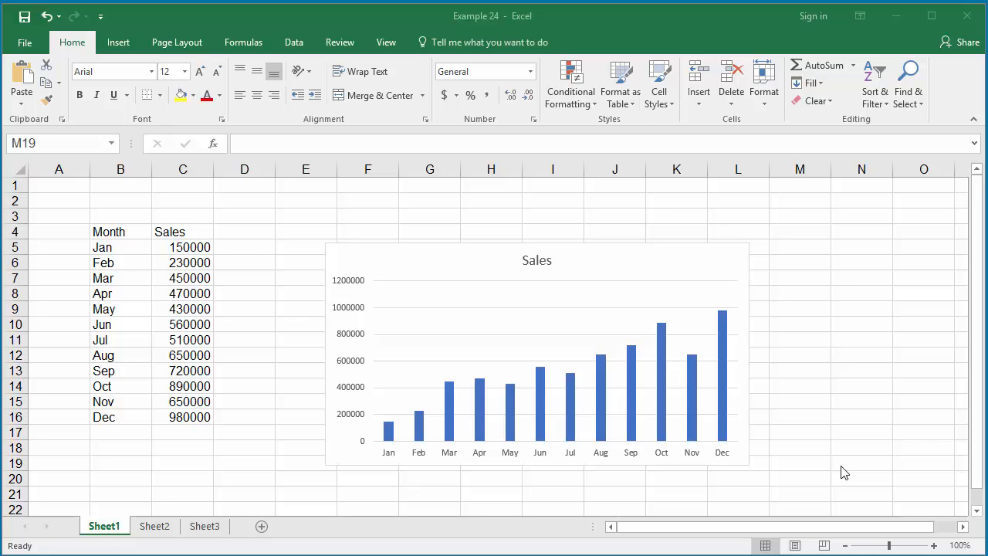
mouse_move(839, 451)
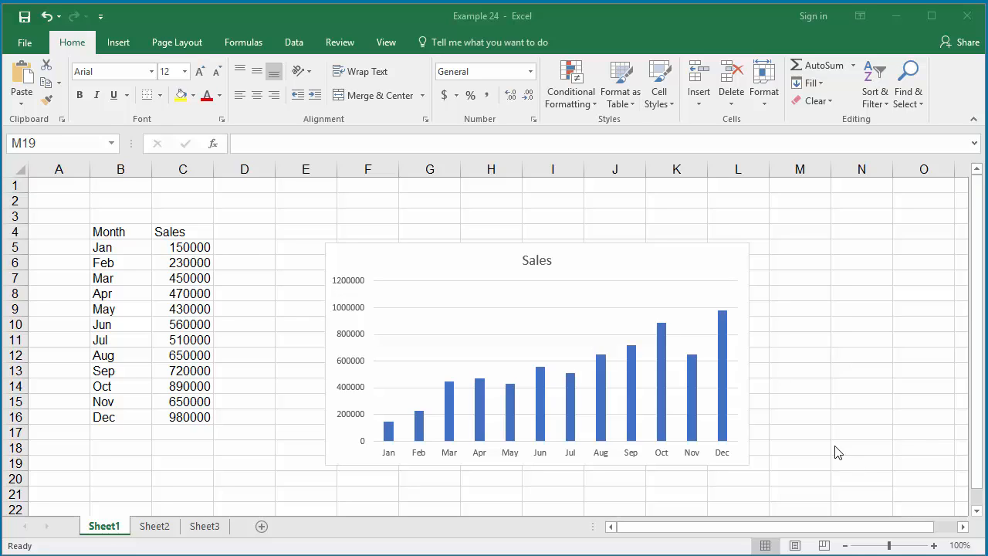
mouse_move(556, 281)
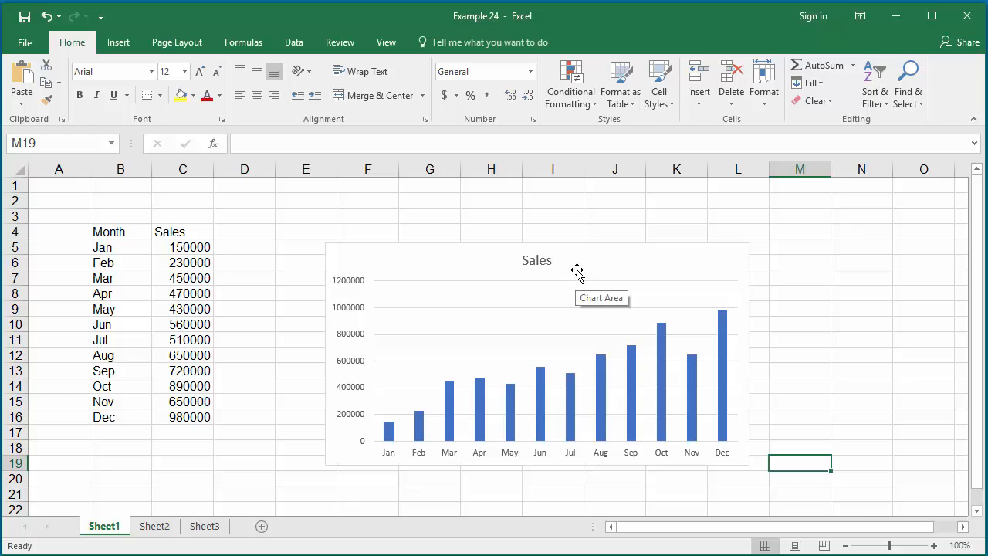
- Select the monthly Sales column chart so its chart tools become available
left_click(578, 269)
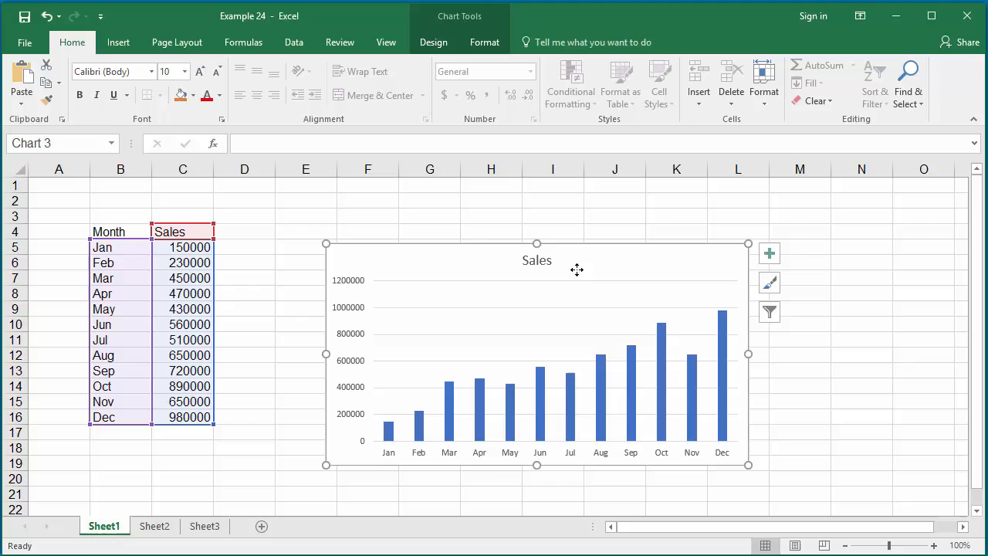
mouse_move(753, 260)
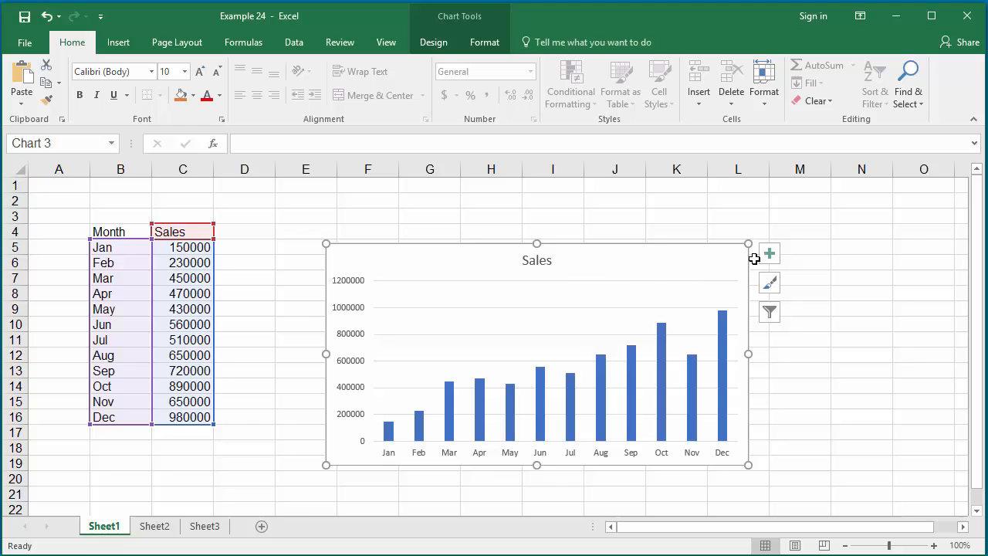
- Show the Chart Elements list beside the selected Sales chart
left_click(769, 254)
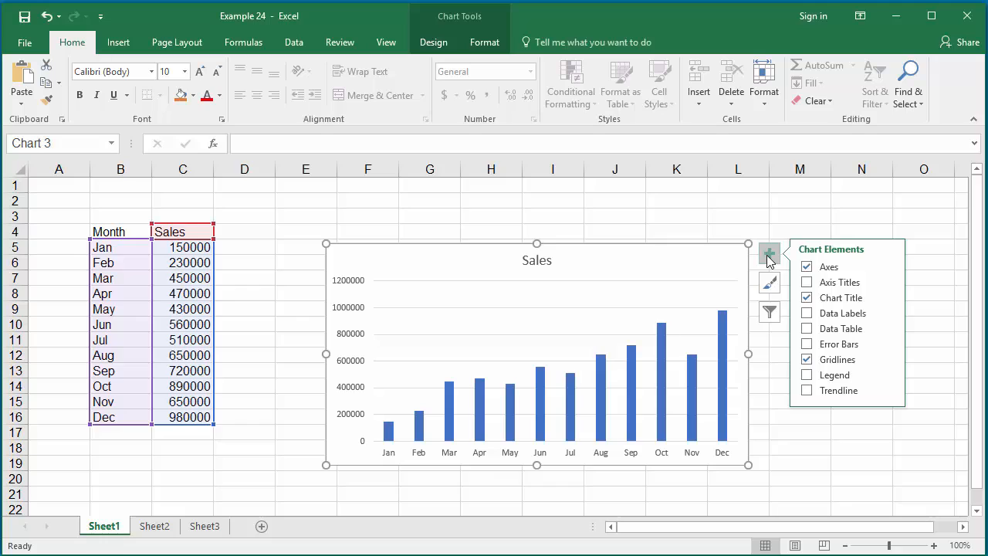
mouse_move(841, 281)
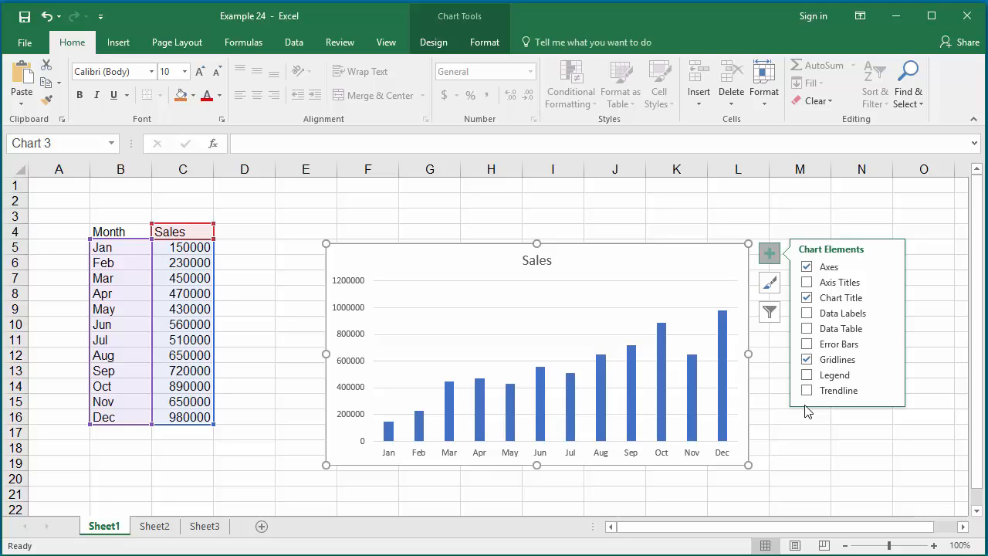
mouse_move(542, 266)
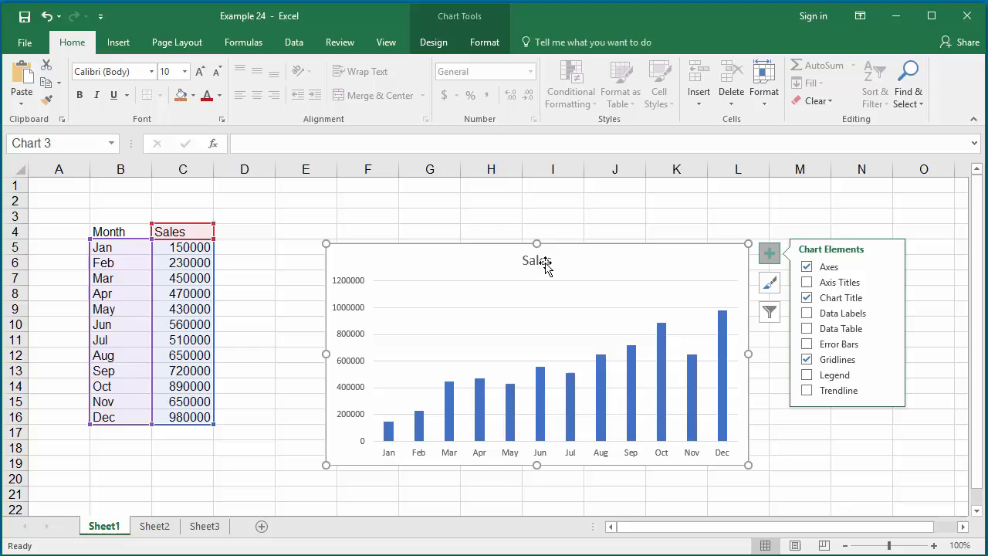
- Change the chart title from 'Sales' to 'Yearly Sales Chart'
left_click(537, 261)
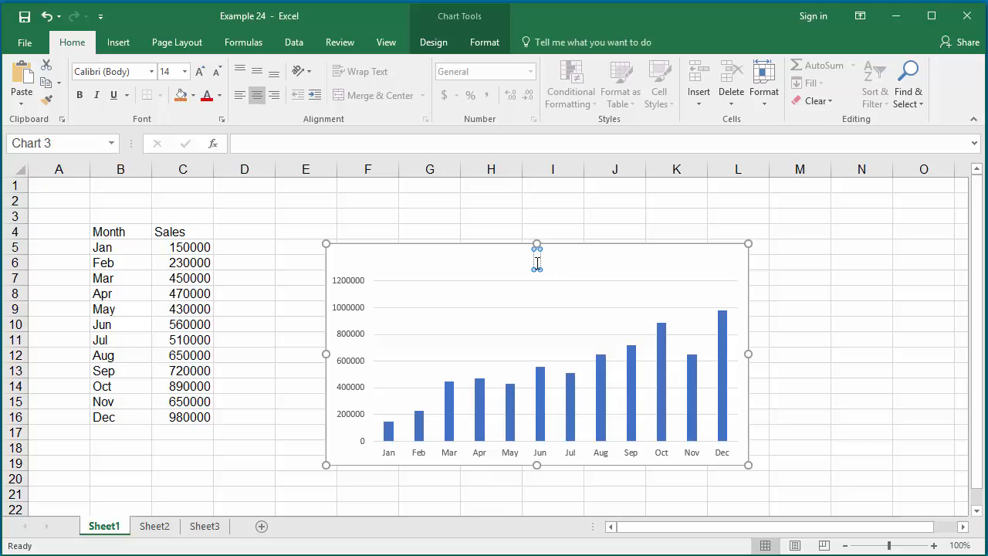
type("Yearly Sales")
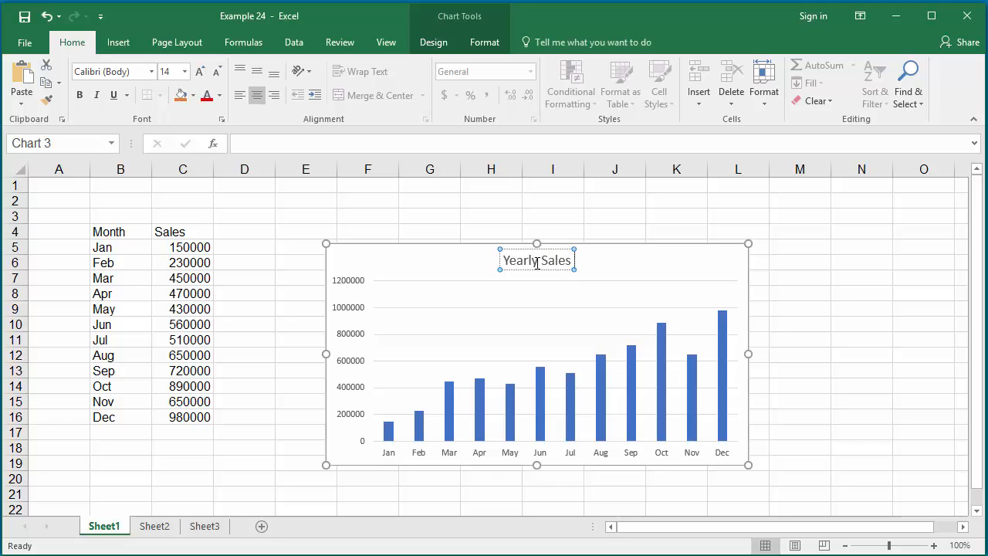
type("Chart")
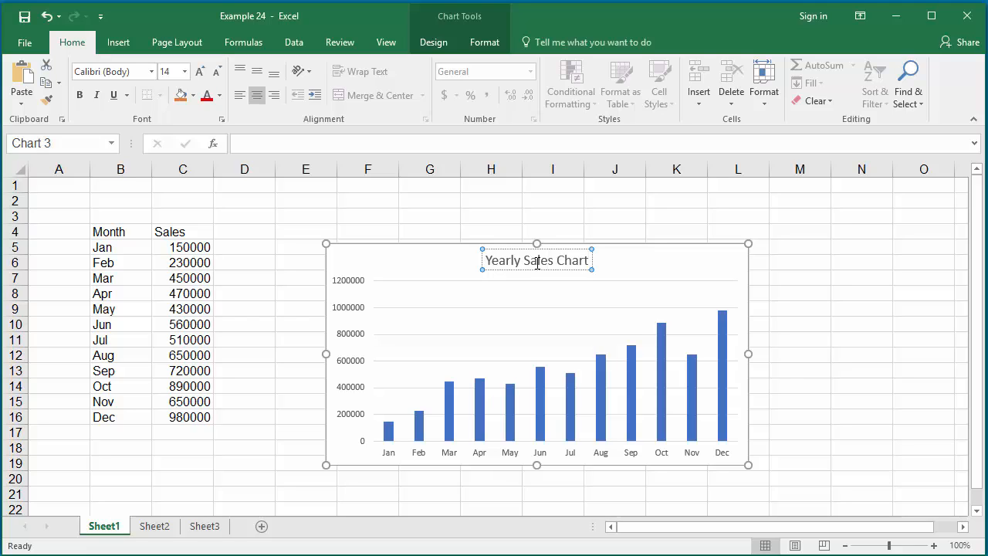
mouse_move(645, 275)
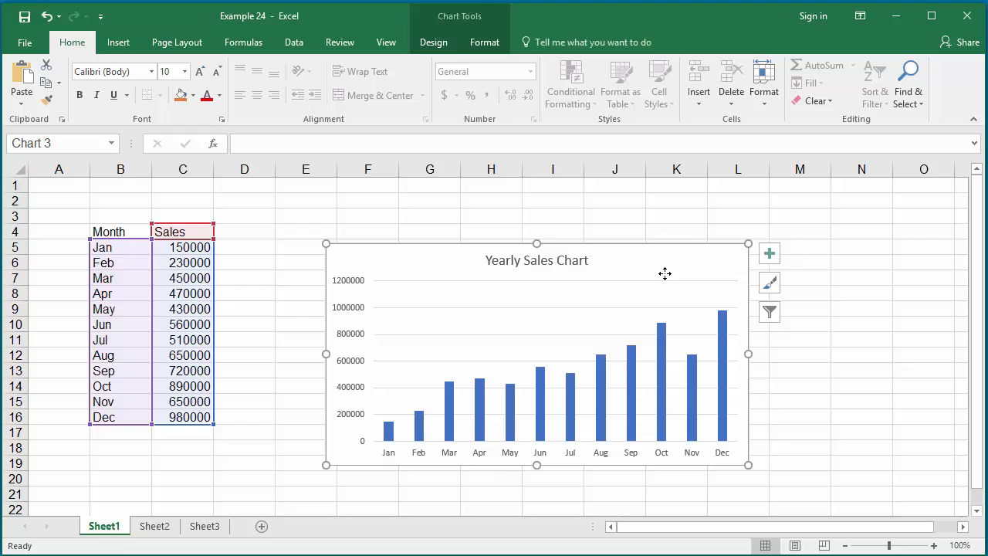
left_click(769, 253)
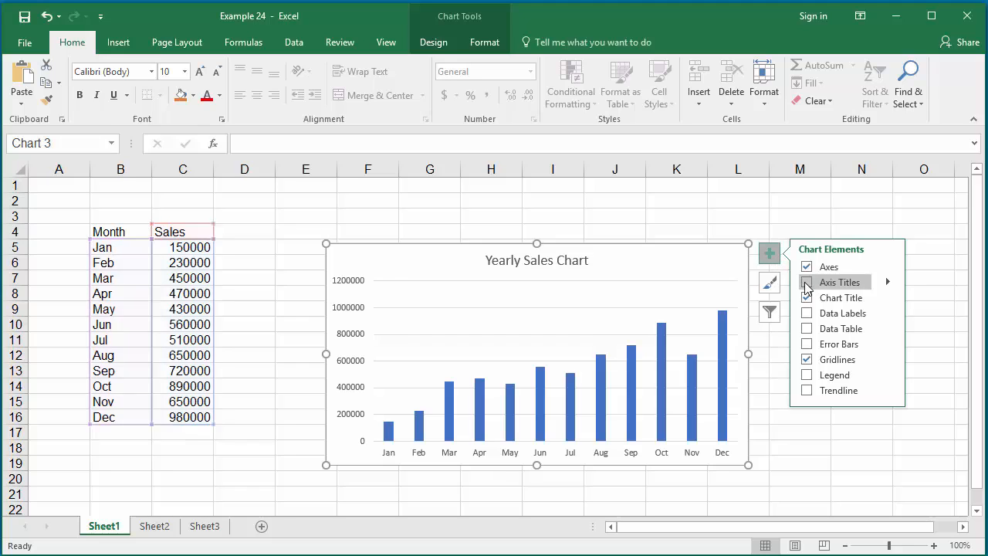
- Add axis titles reading 'Sales Dollars' vertically and 'Month' horizontally
left_click(807, 281)
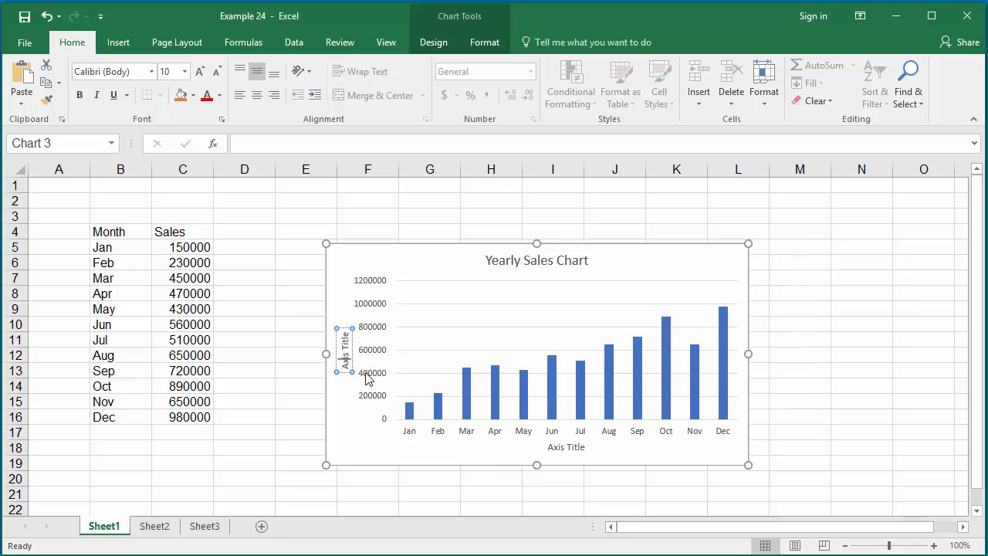
mouse_move(386, 384)
type("Sales Dollars")
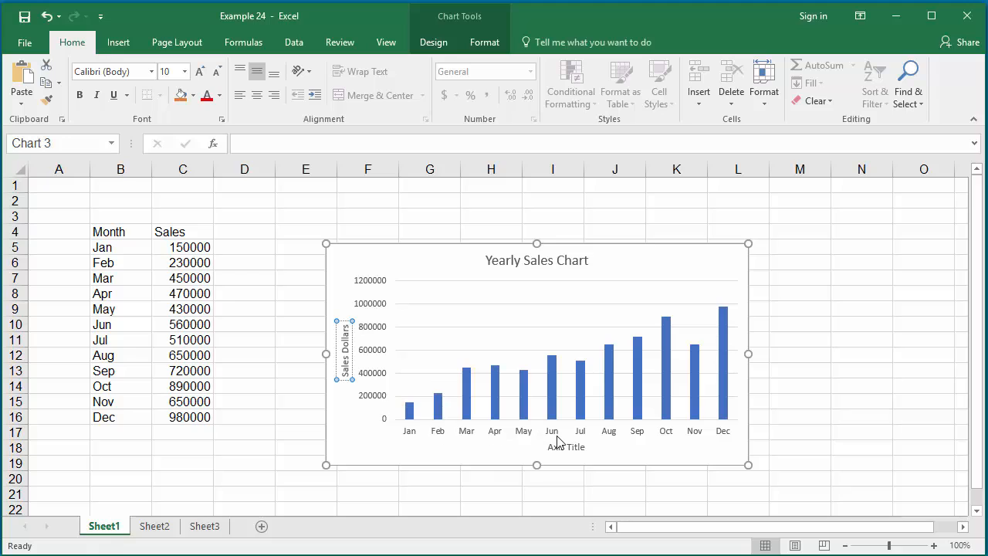
left_click(566, 447)
type("M")
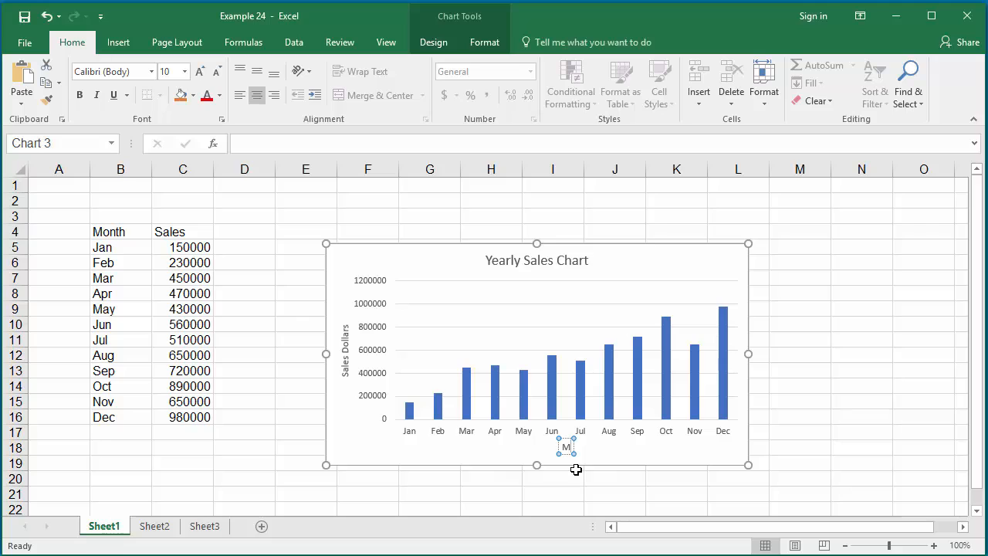
type("onth")
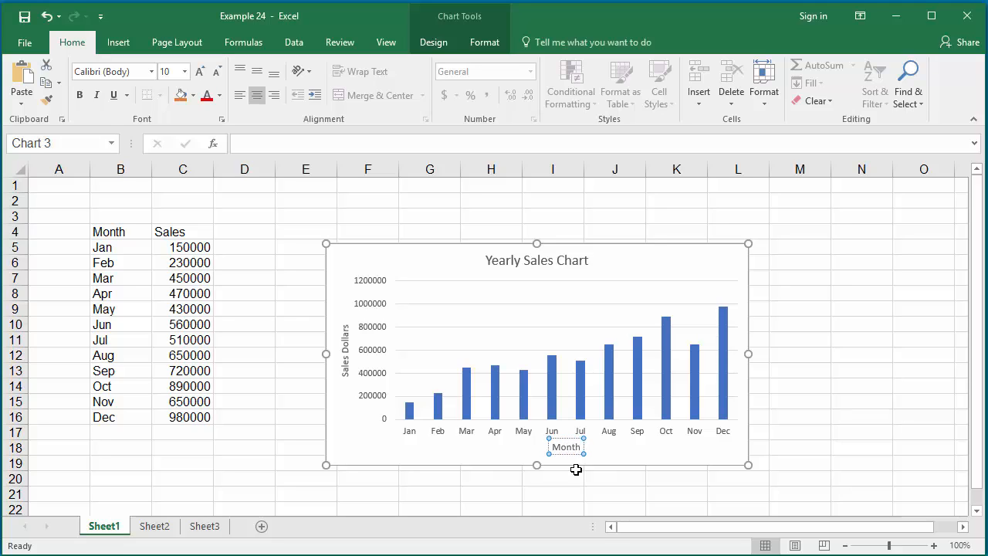
mouse_move(584, 462)
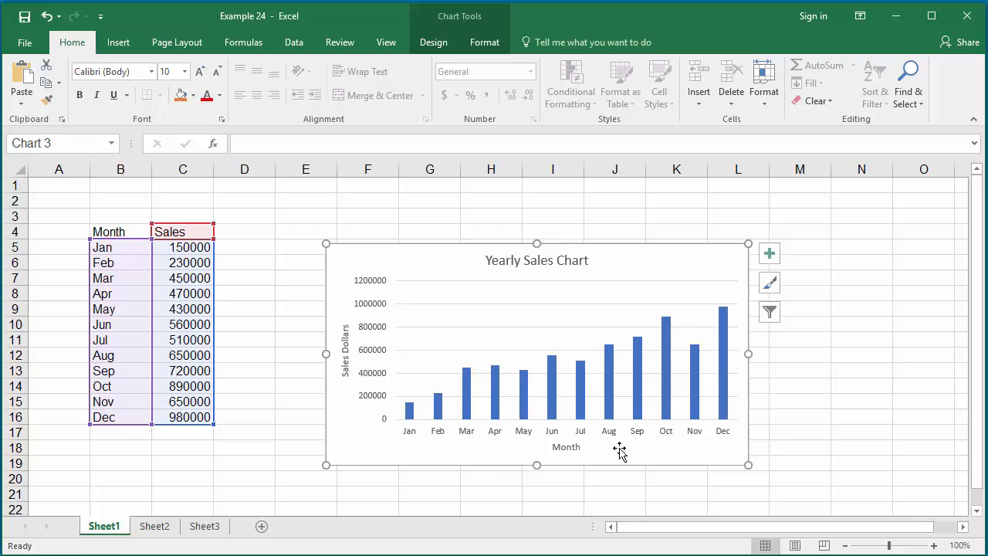
mouse_move(627, 451)
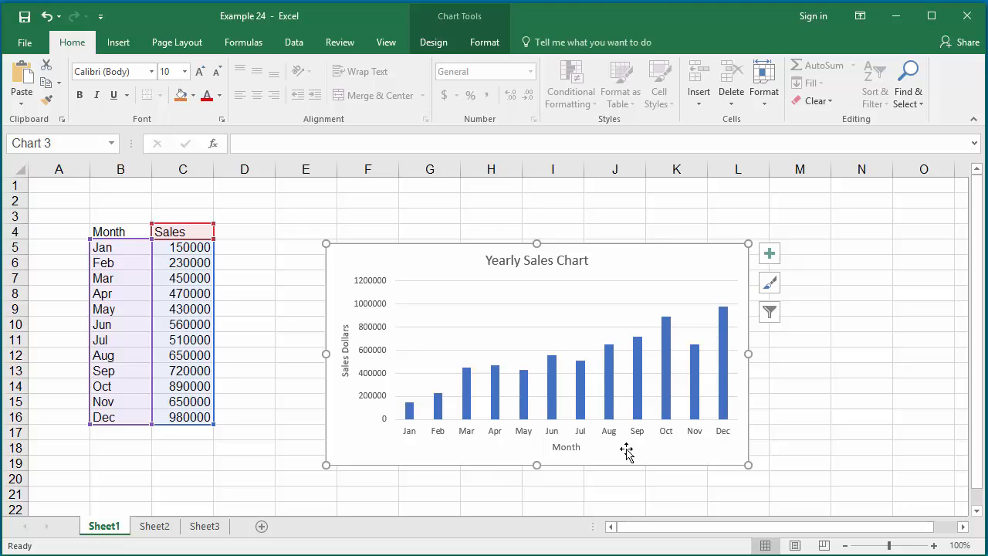
left_click(769, 254)
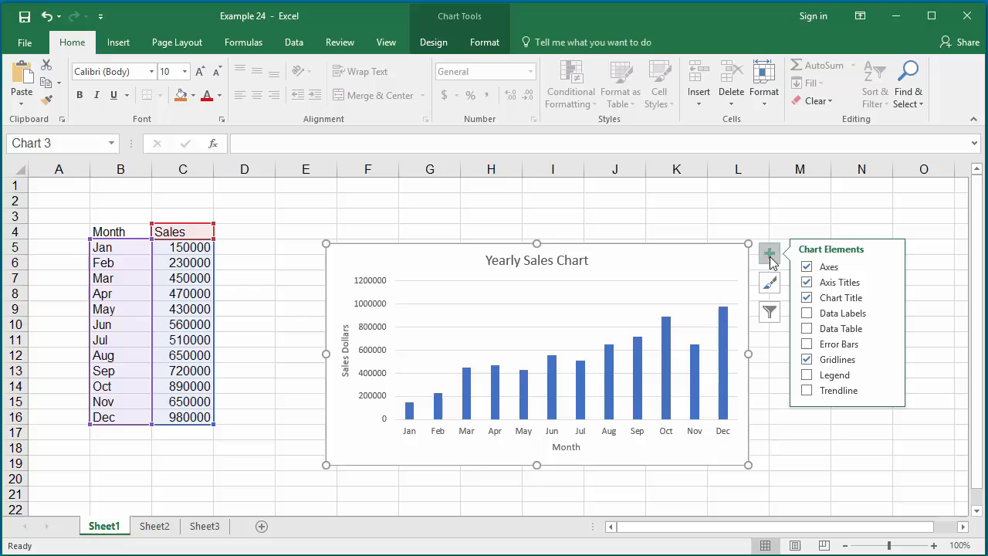
- Try data labels, a data table and error bars on the chart without keeping them
left_click(806, 312)
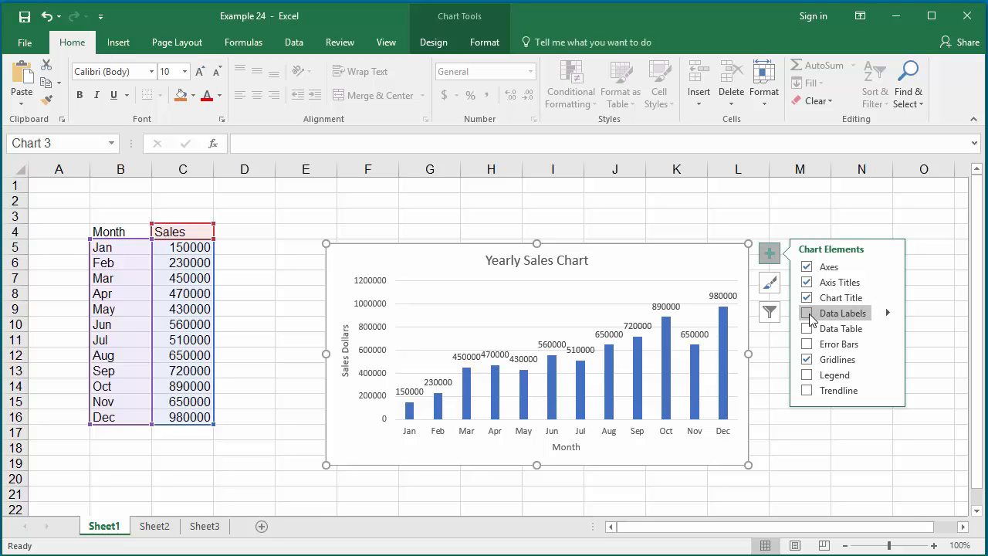
left_click(806, 312)
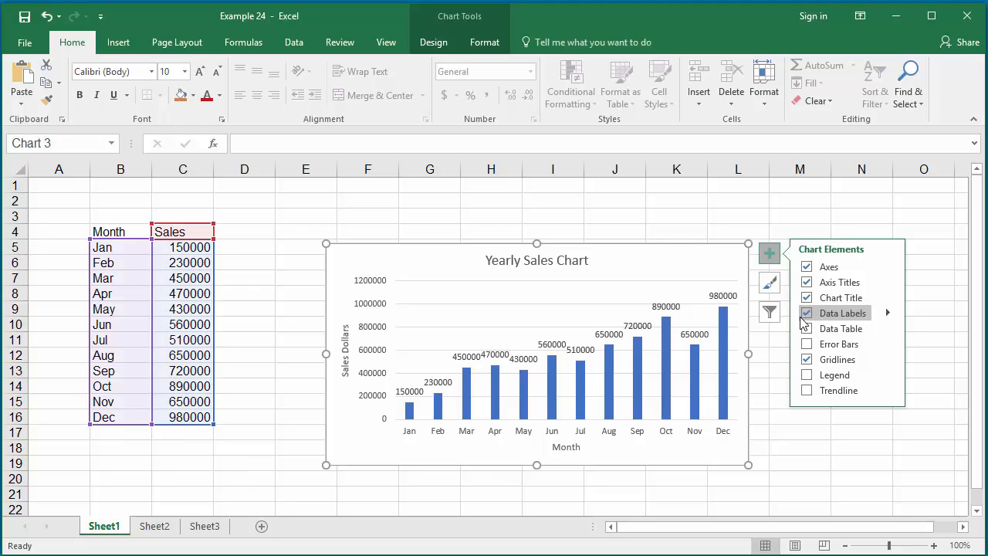
left_click(806, 312)
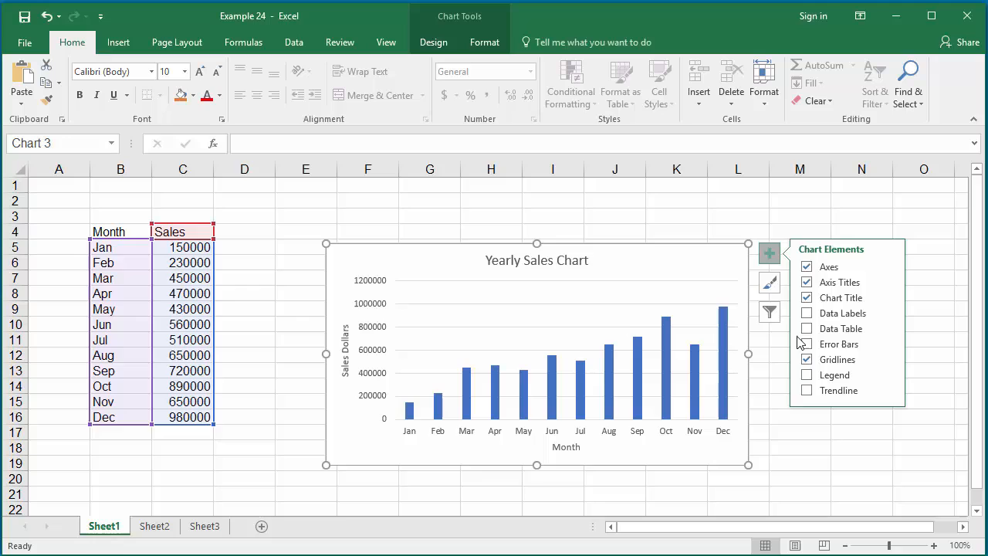
left_click(806, 328)
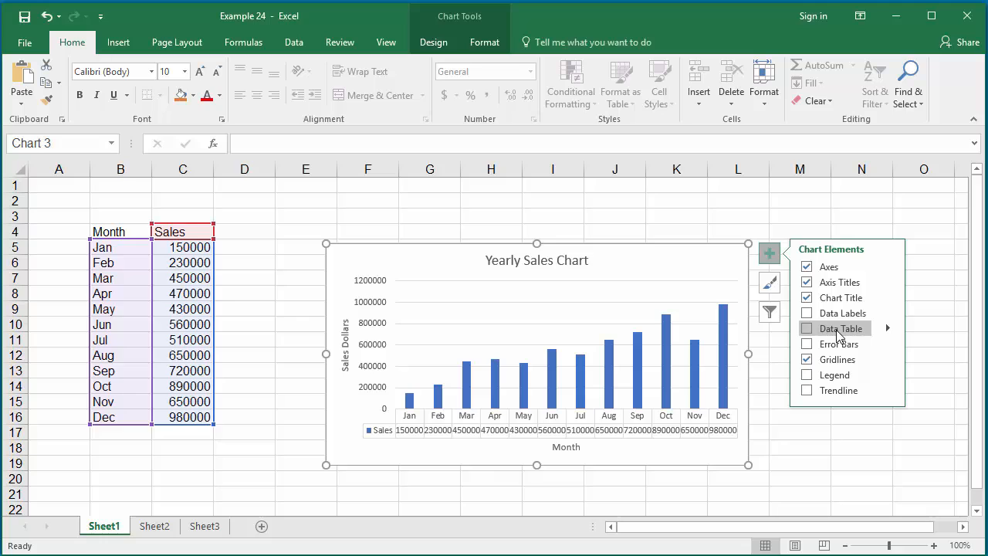
mouse_move(826, 329)
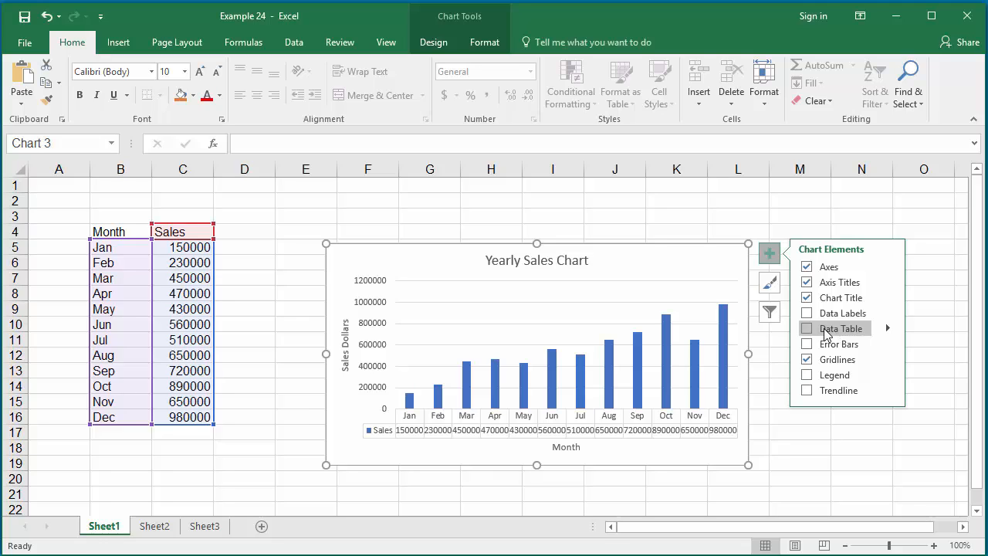
left_click(806, 343)
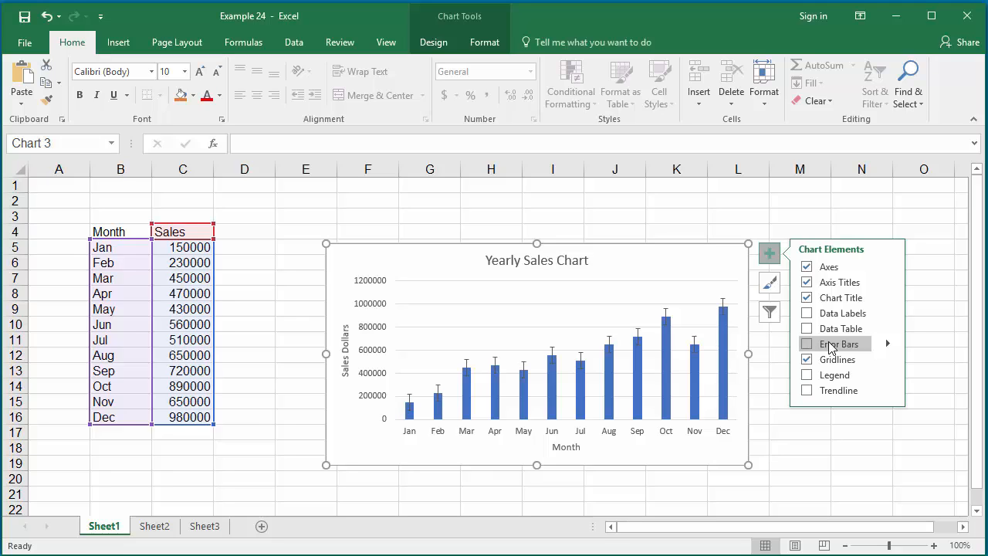
mouse_move(831, 346)
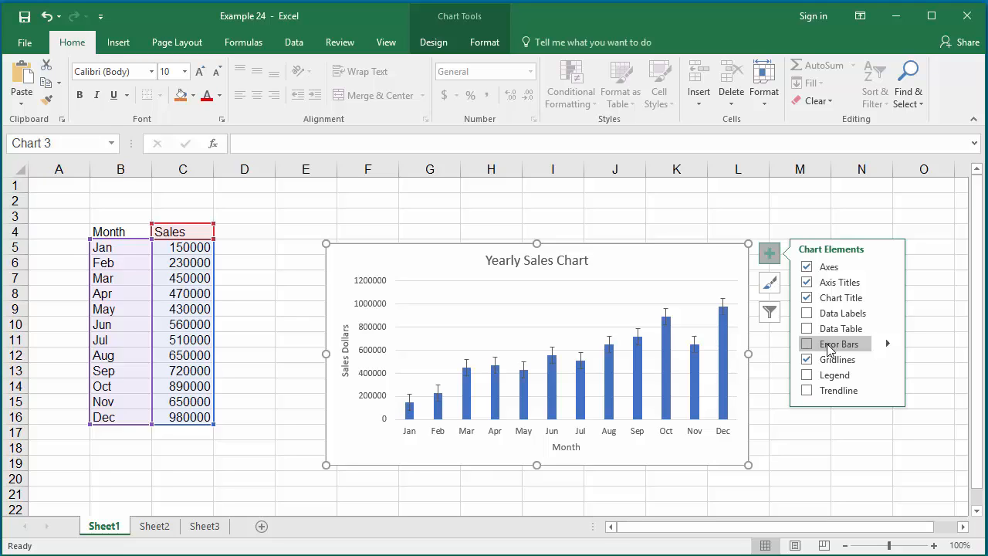
left_click(807, 359)
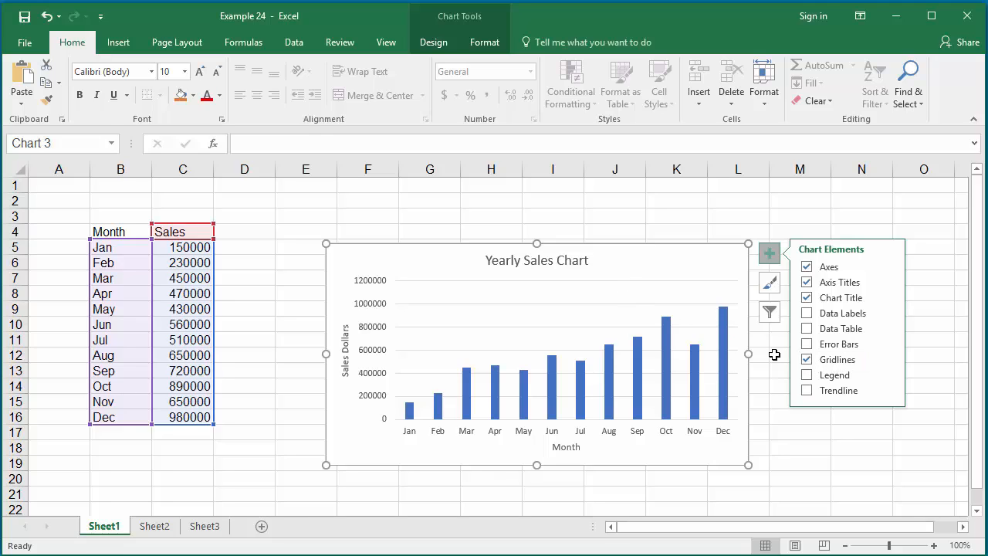
- Show a legend labelled Sales to the right of the columns
left_click(806, 358)
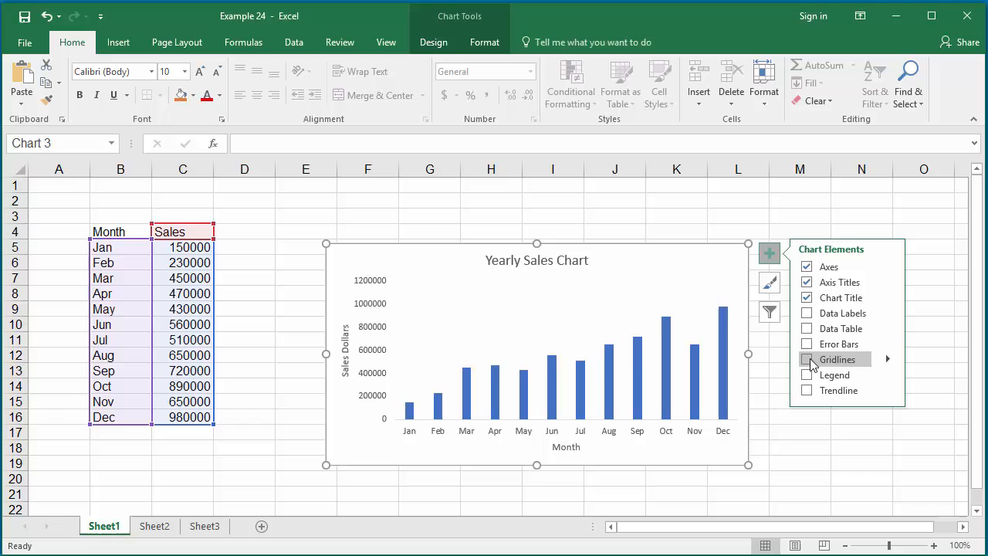
left_click(806, 358)
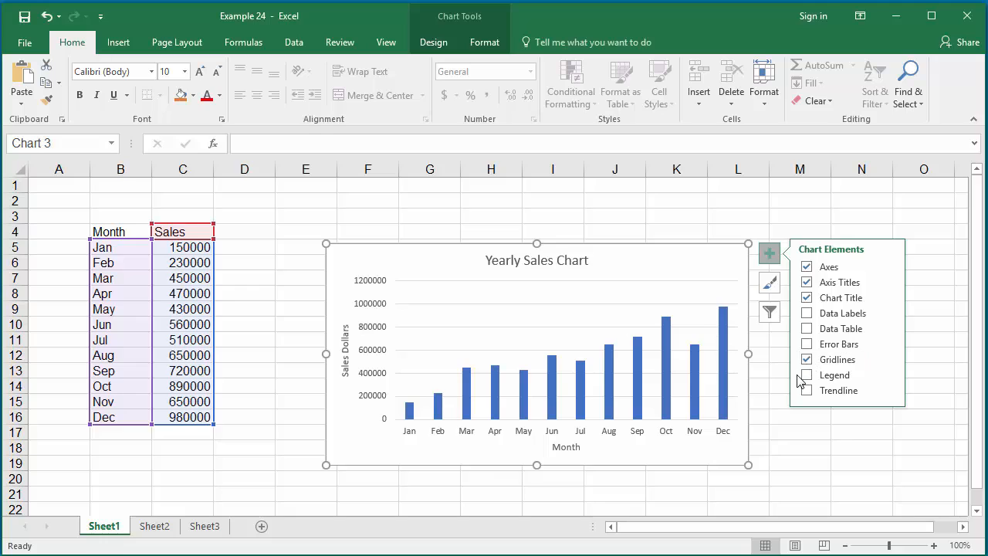
left_click(806, 376)
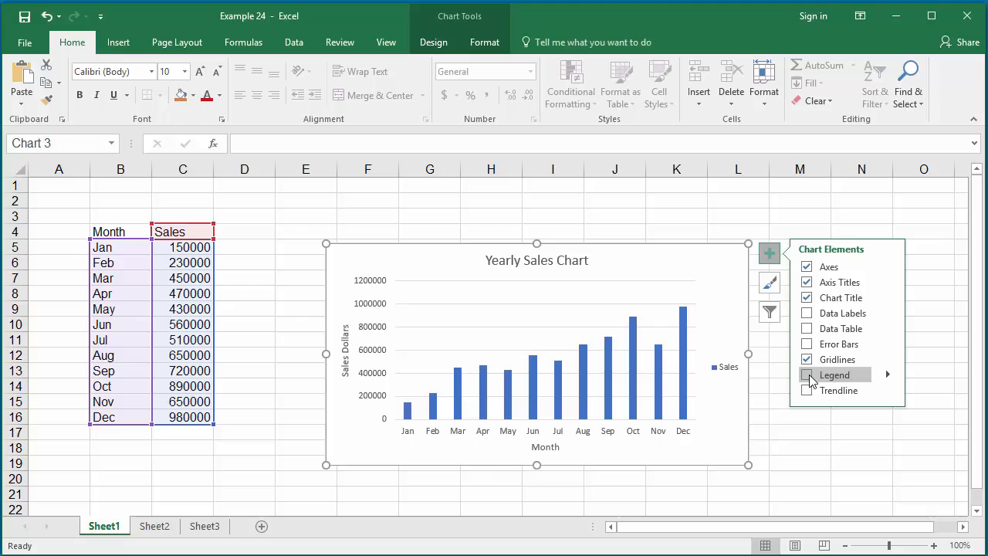
left_click(806, 376)
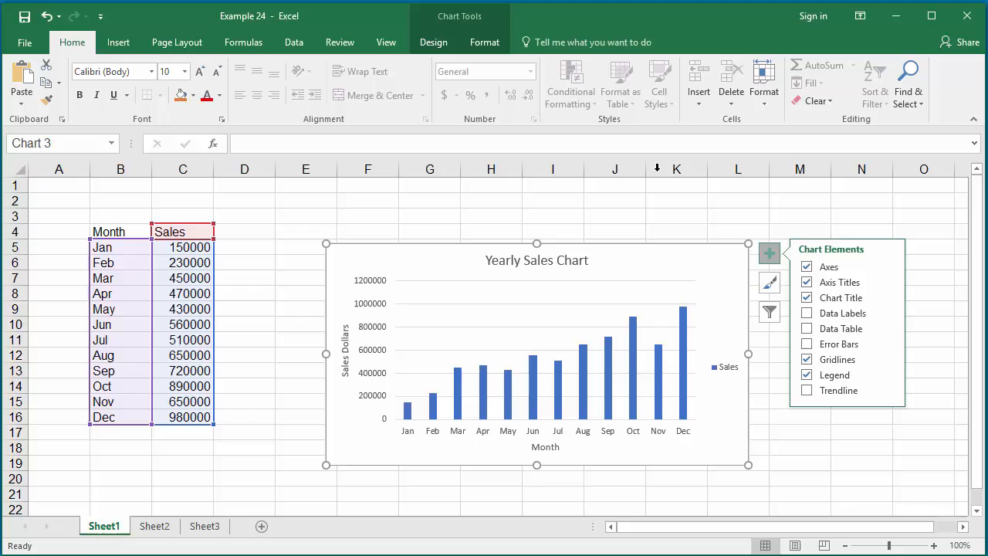
mouse_move(471, 23)
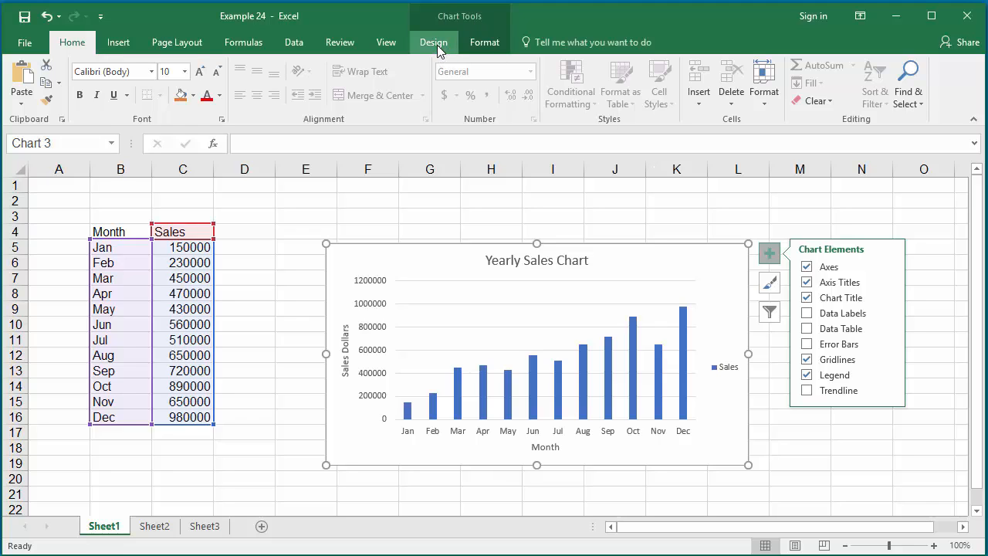
- Bring up the Select Data Source dialog from the Chart Tools Design options
left_click(432, 43)
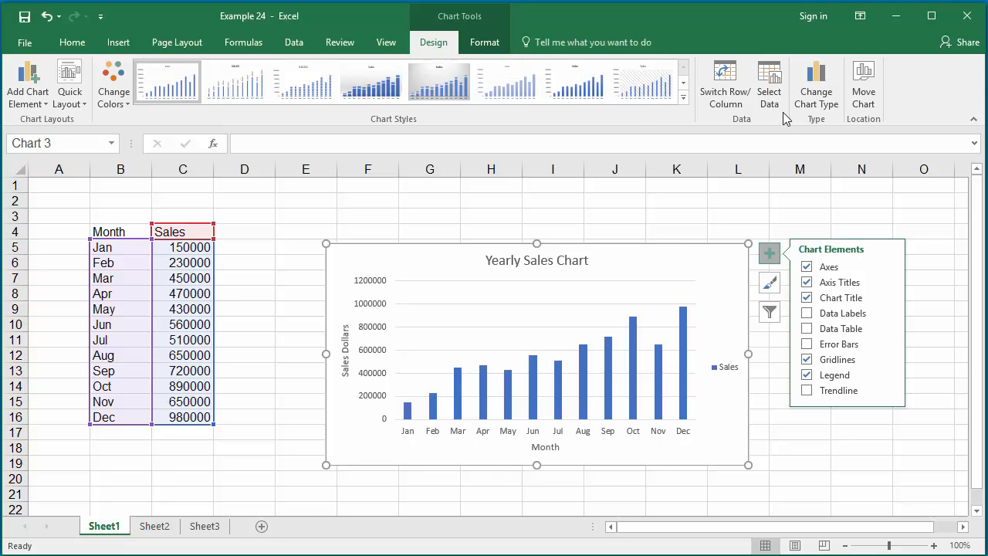
mouse_move(769, 83)
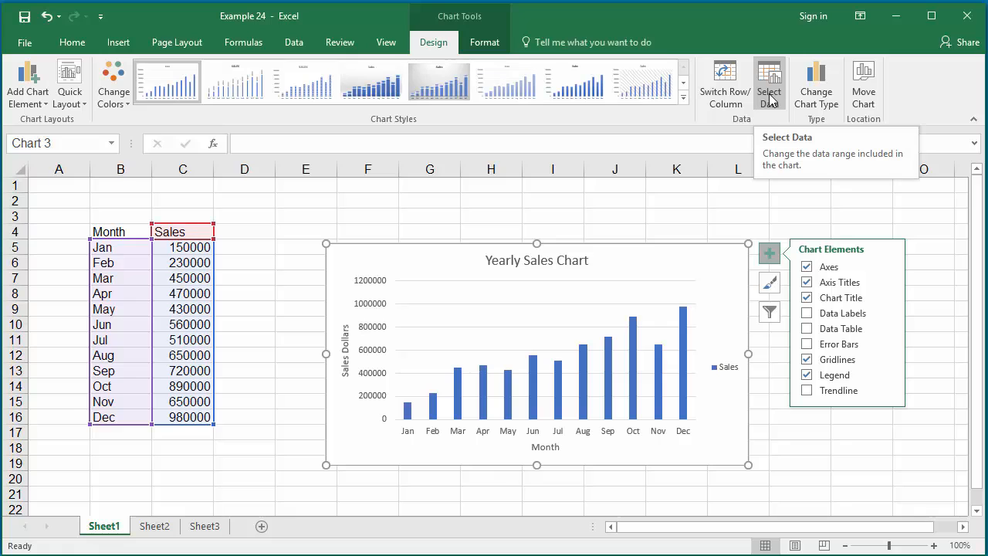
left_click(769, 84)
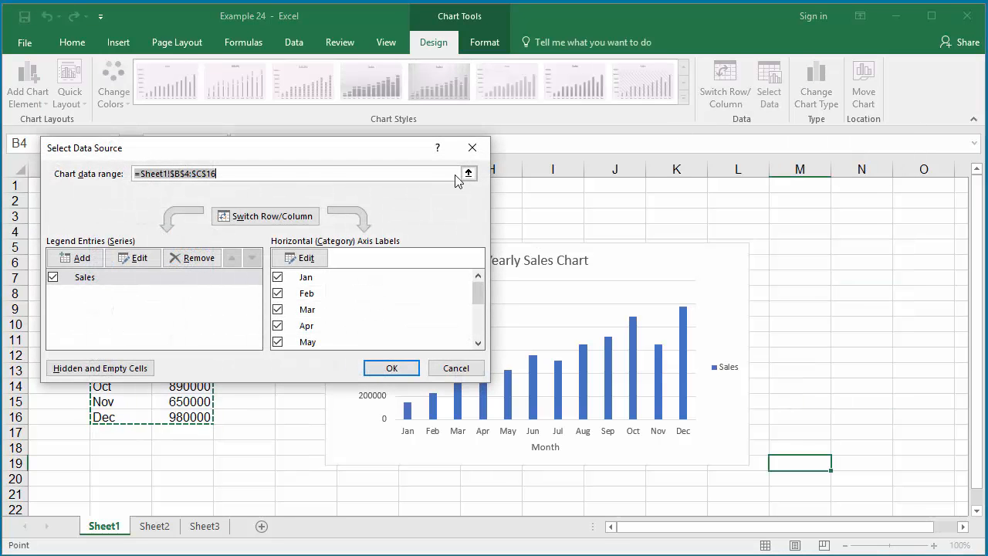
- Rename the Sales series to 'Year 2016' so the legend reads Year 2016
left_click(85, 277)
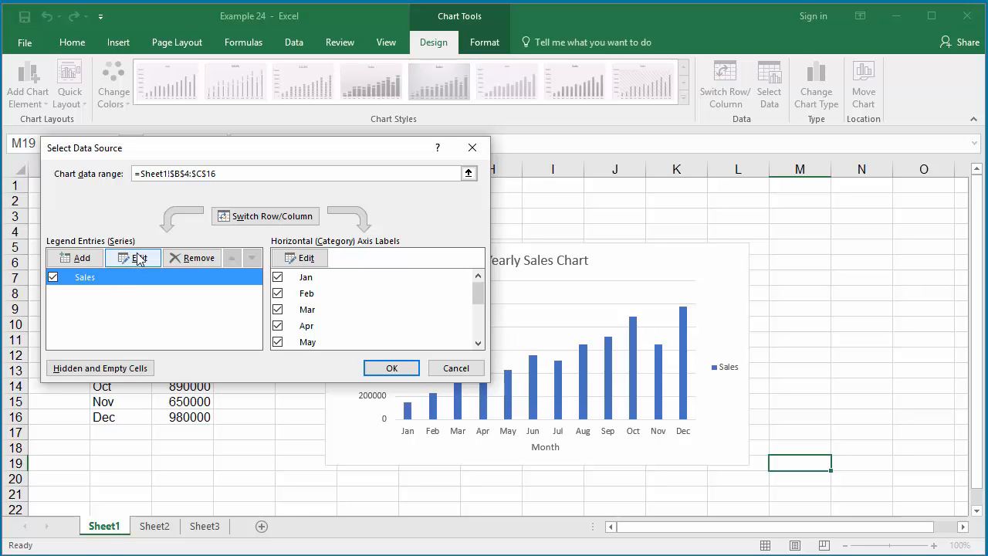
left_click(133, 257)
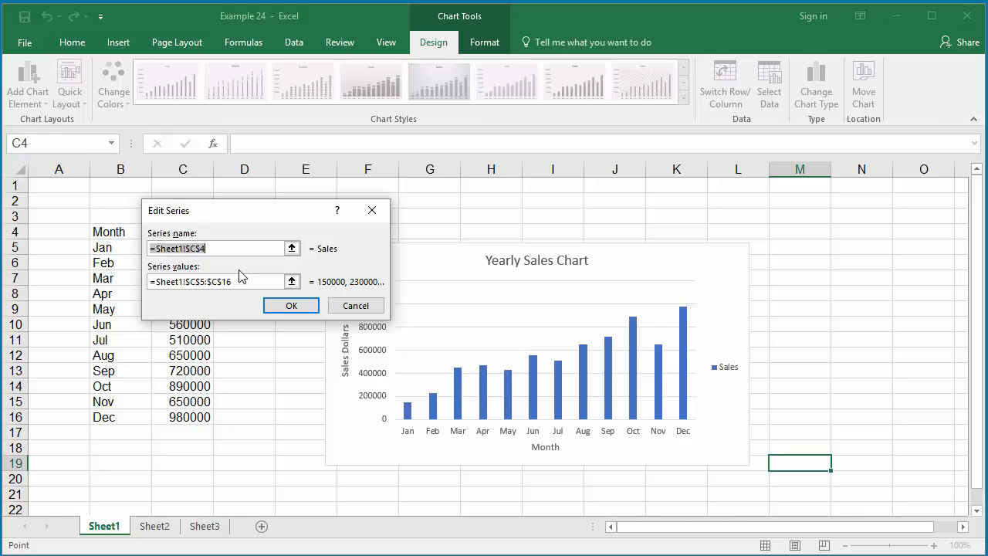
left_click(217, 247)
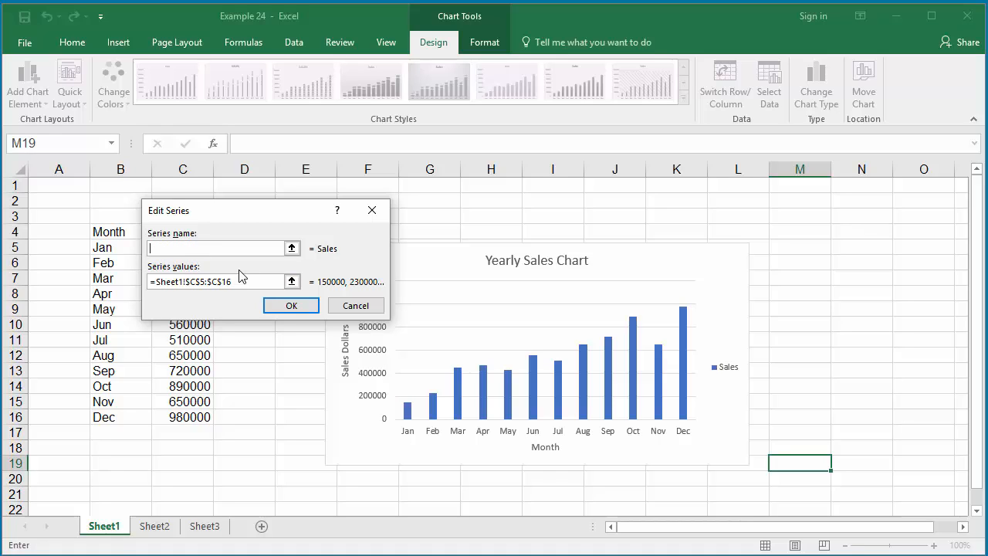
type("Year")
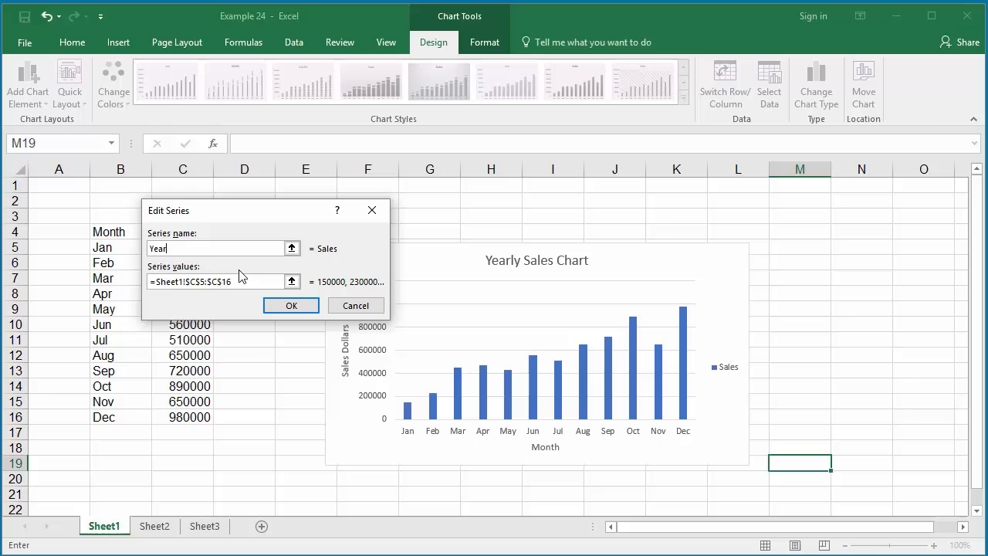
type("2016")
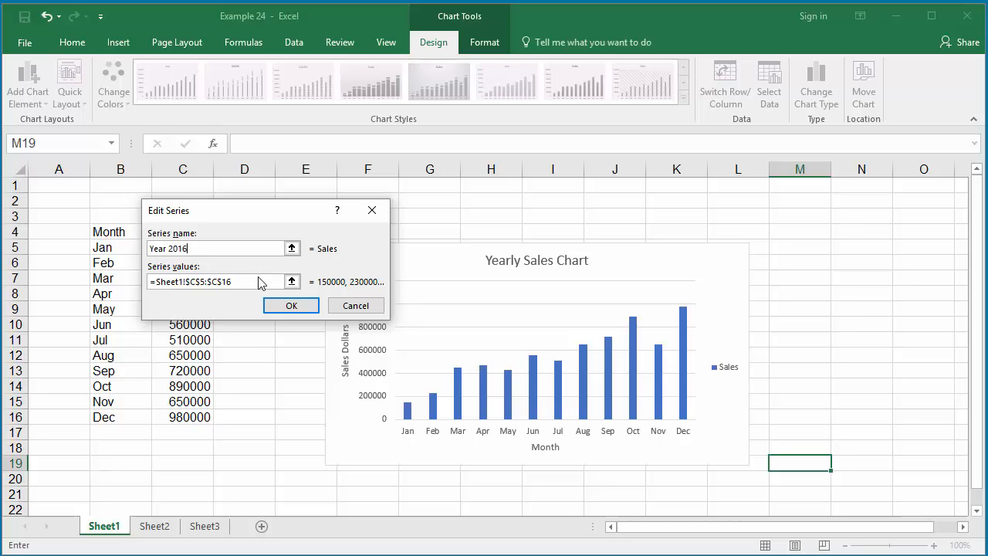
left_click(290, 305)
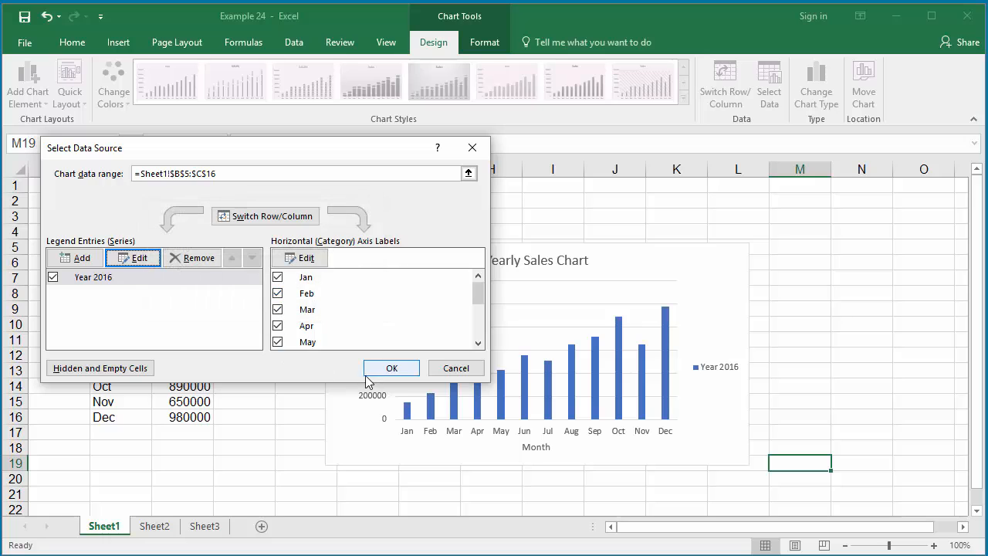
left_click(392, 368)
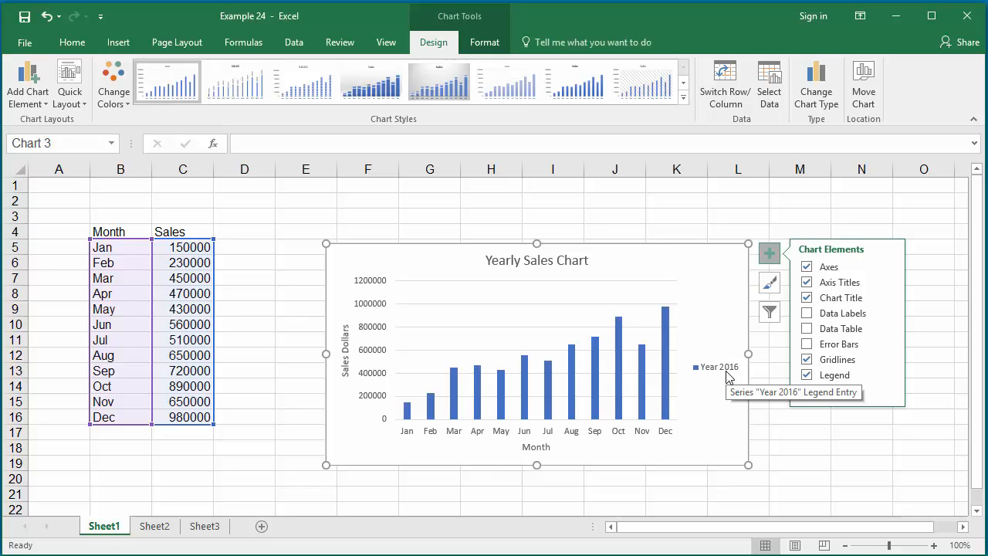
mouse_move(751, 372)
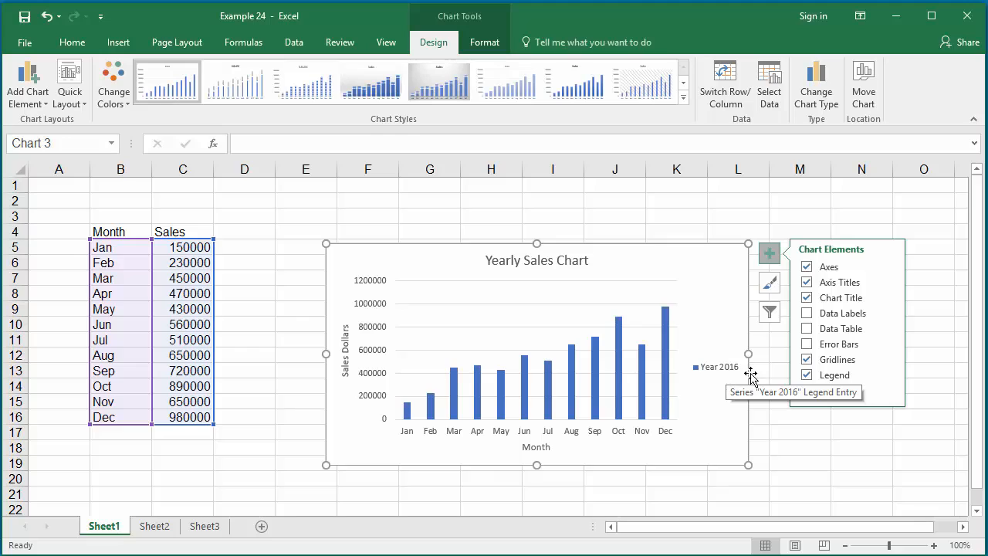
- Add a linear trendline across the columns, shown in the legend as Linear (Year 2016)
left_click(806, 389)
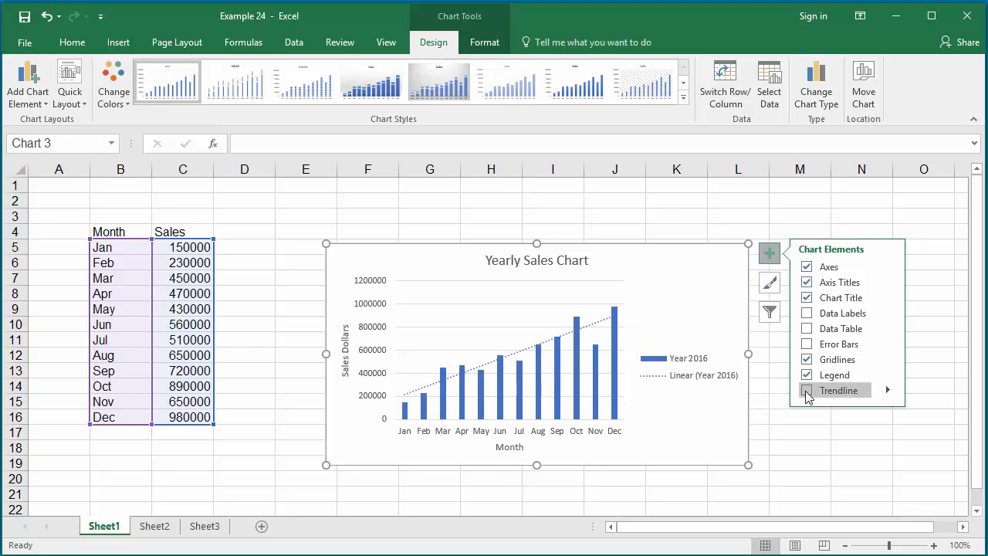